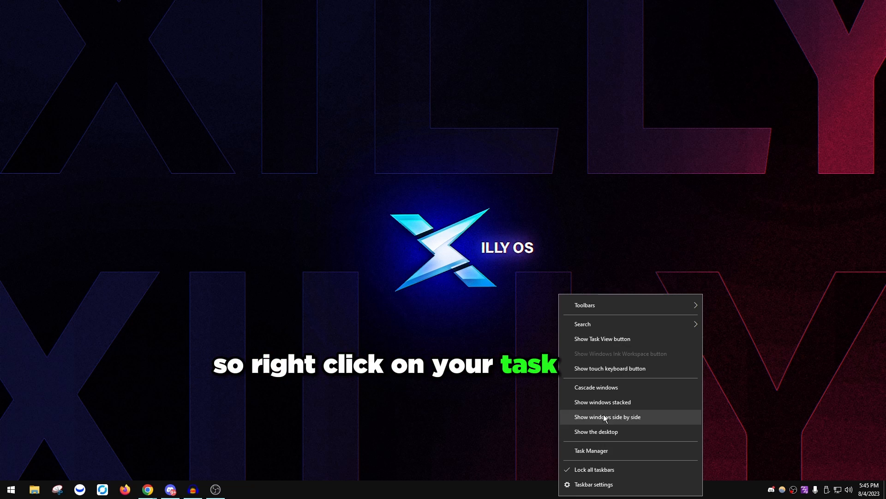
Step: Open Windows Task Manager from the taskbar
left_click(591, 451)
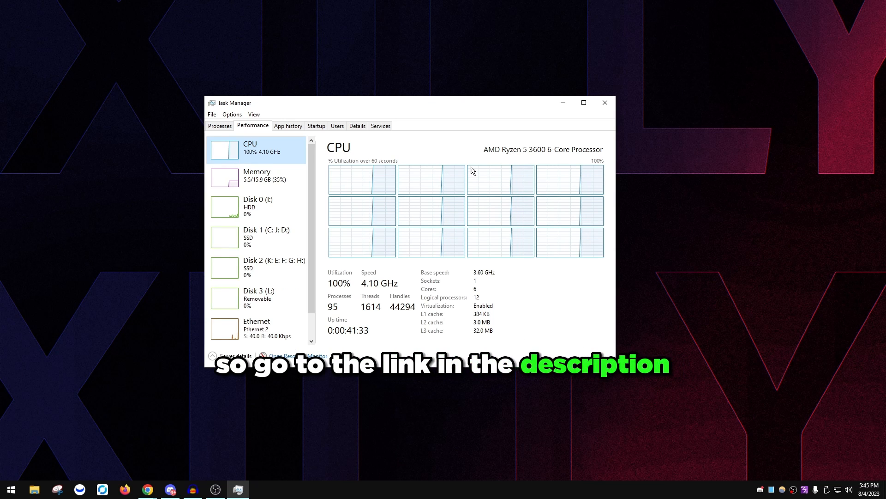
Step: Load hwinfo.com/download in Chrome and scroll to the Installer and Portable options
left_click(604, 102)
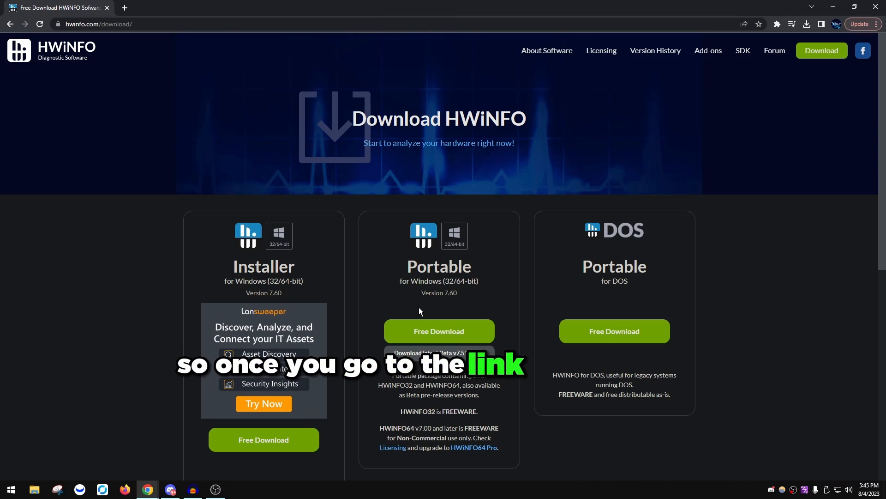
scroll("down", 3)
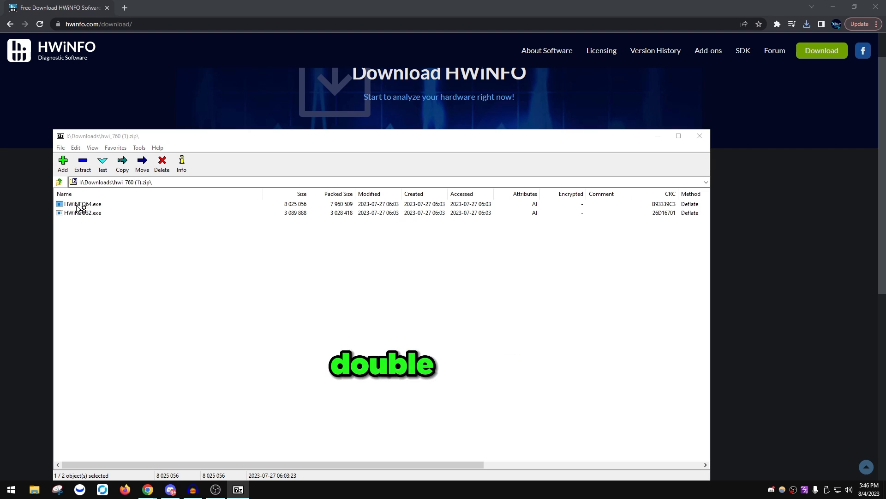
Step: Launch HWiNFO64.exe from the hwi_760 archive in 7-Zip
double_click(82, 204)
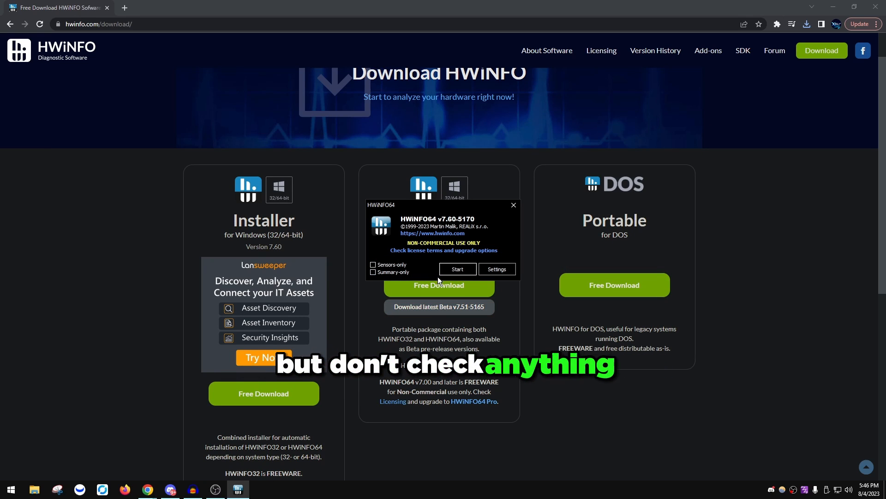
Step: Start HWiNFO64 with Sensors-only and Summary-only left unchecked
left_click(457, 268)
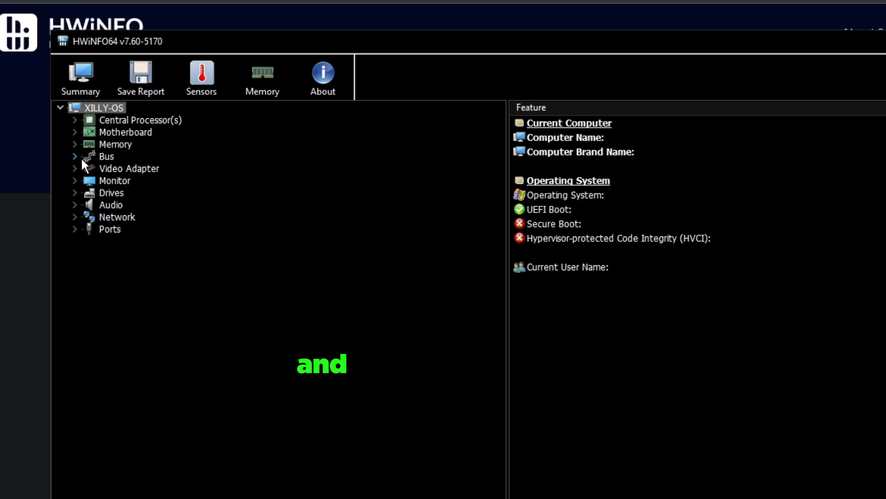
Step: Expand Bus, PCIe GPP Bridge and PCI Express x8 Bus #3 to USB Controller F's root hub
left_click(73, 156)
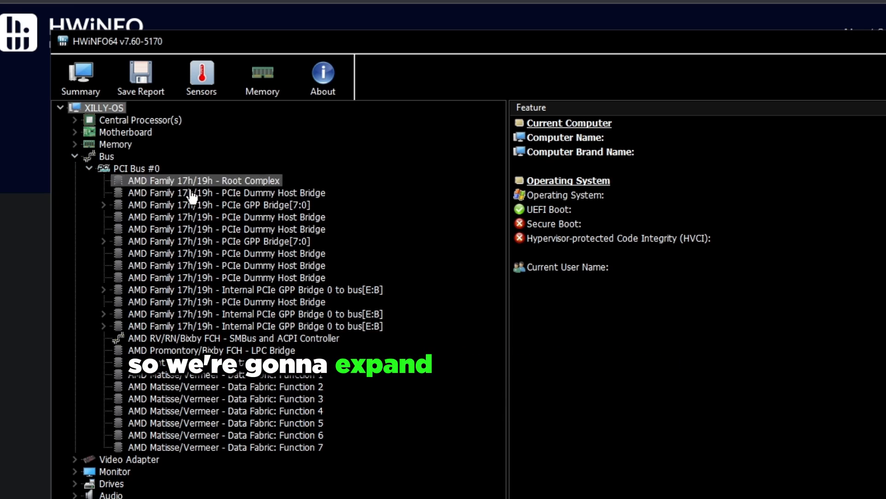
left_click(101, 204)
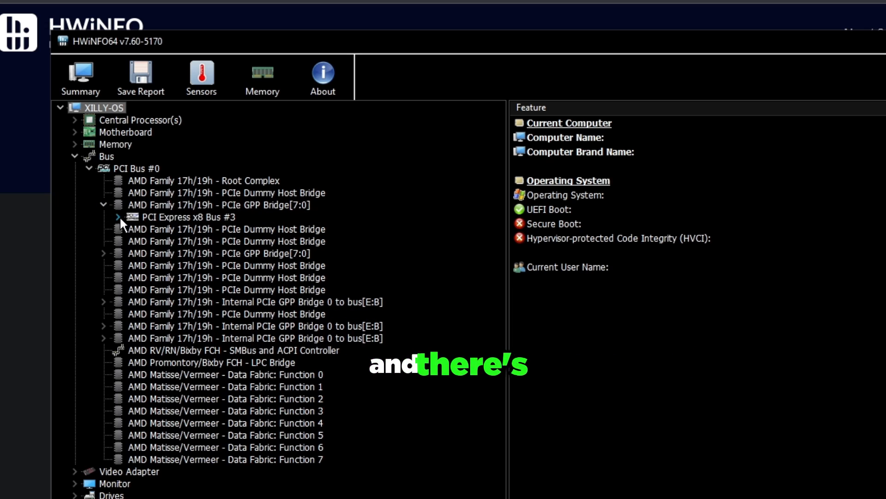
left_click(178, 217)
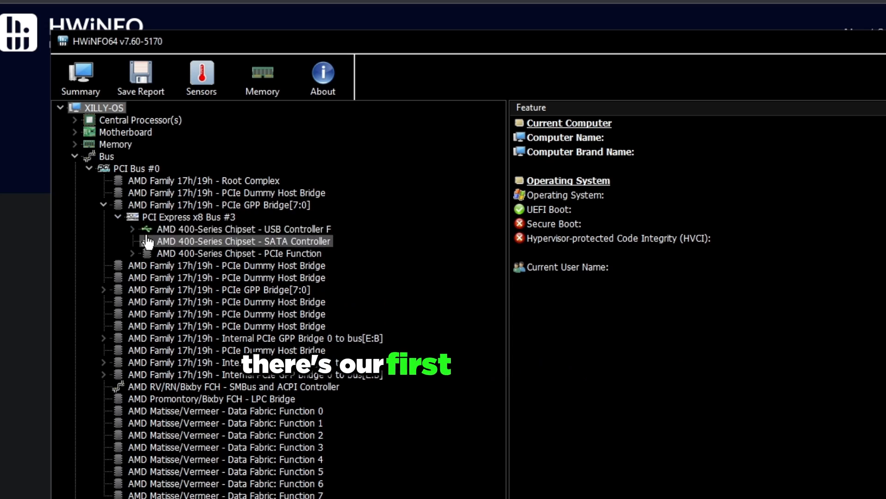
left_click(103, 289)
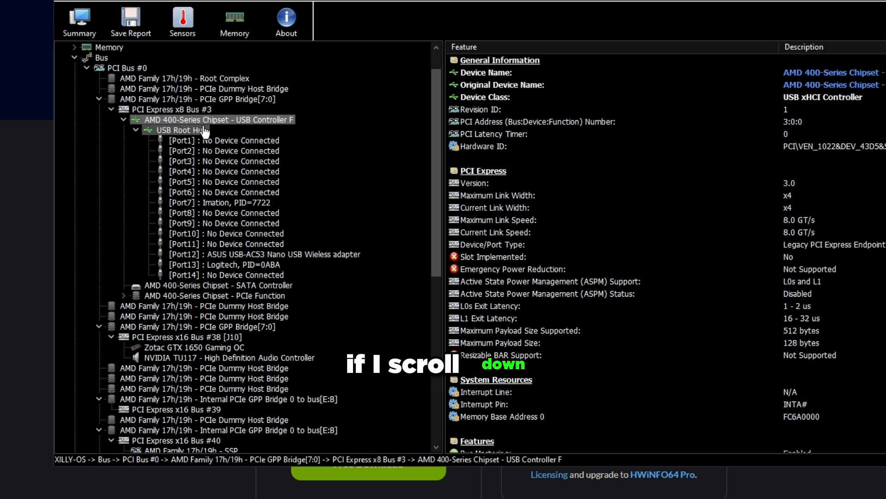
Step: View the Matisse/Vermeer USB3 XHCI controller, its Port2 Razer device, then the controller again
scroll("down", 3)
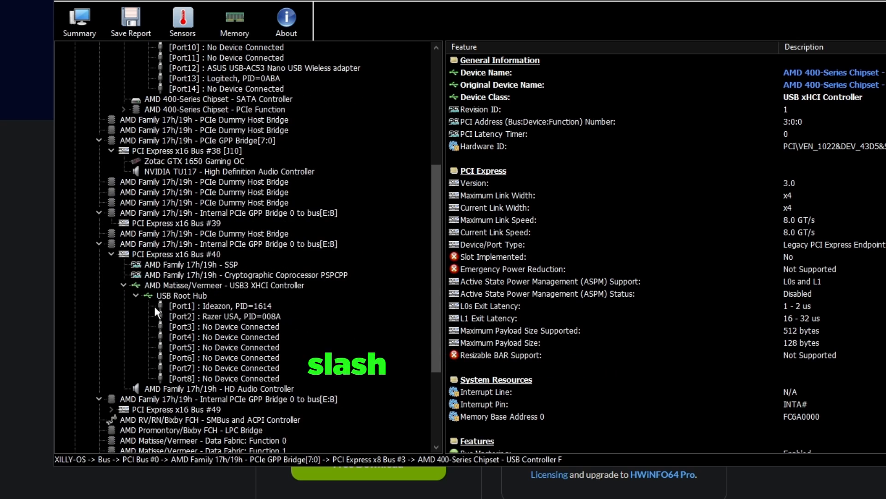
left_click(223, 285)
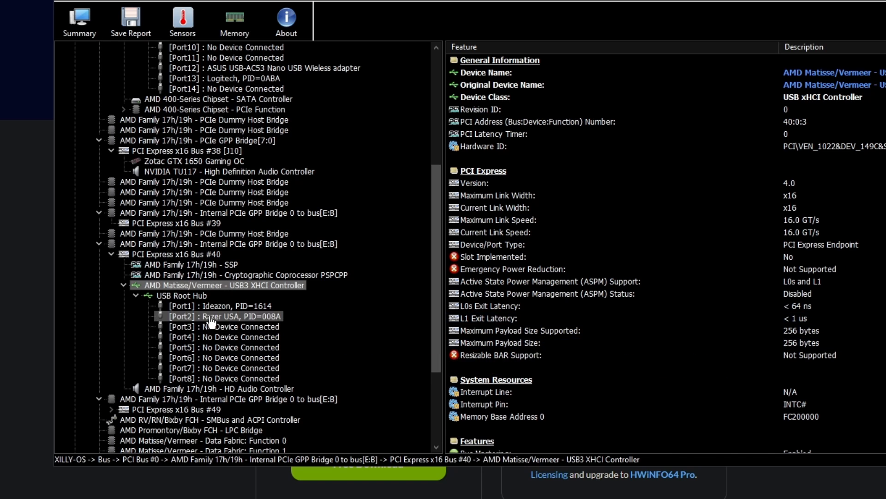
left_click(223, 315)
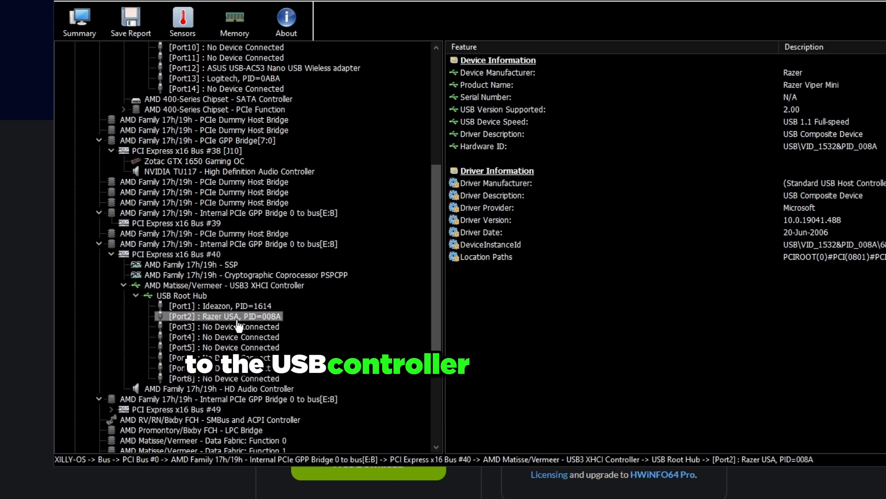
left_click(223, 285)
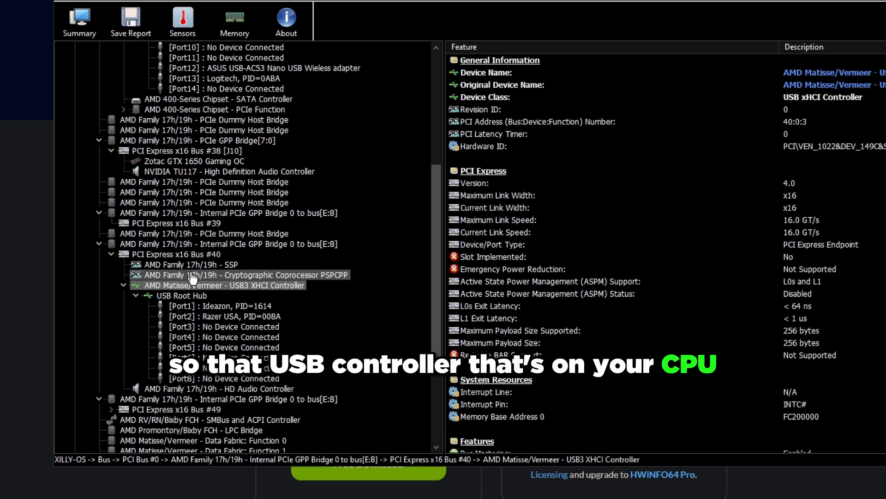
Step: Inspect the Logitech PRO X on Port13 and SteelSeries Apex Pro TKL on the USB3 XHCI controller
scroll("down", 3)
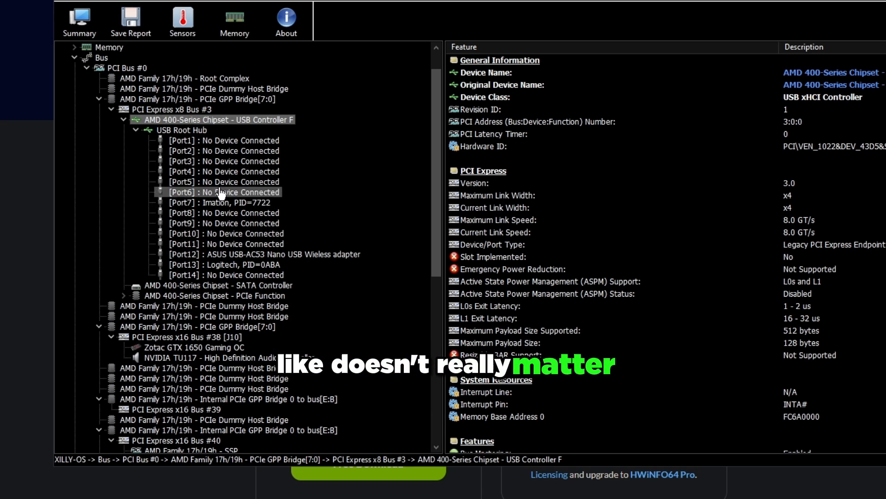
left_click(237, 264)
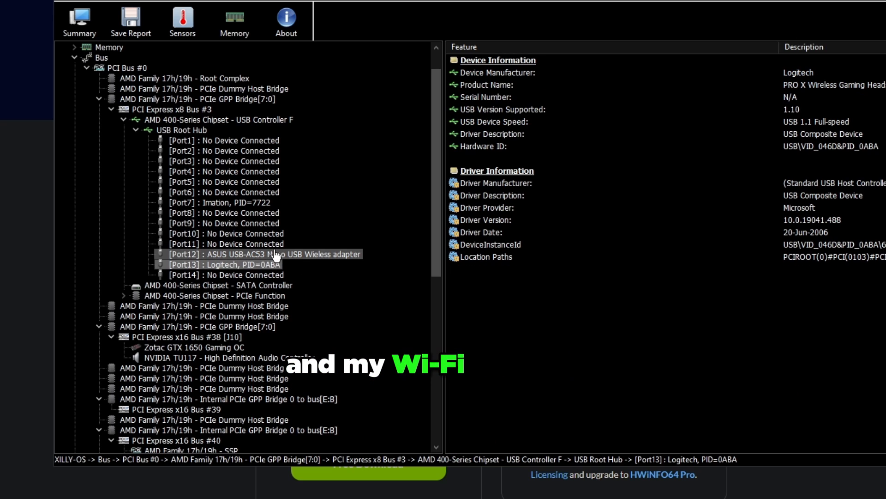
left_click(263, 254)
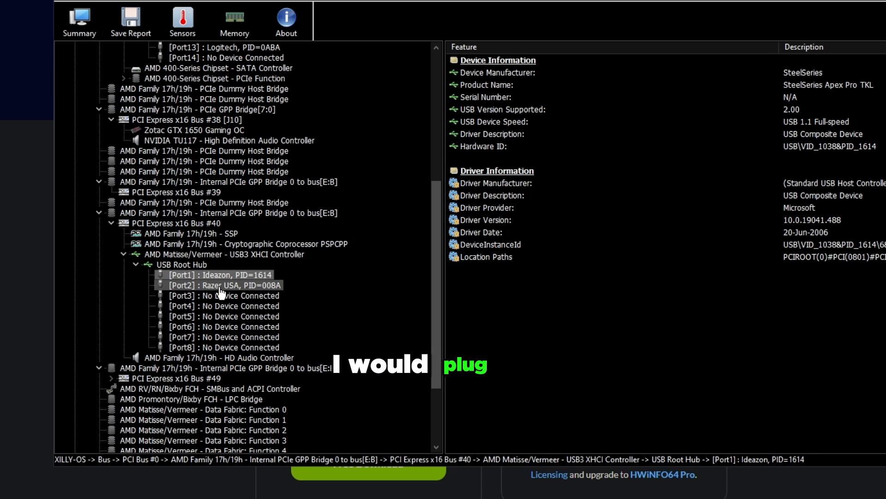
left_click(222, 254)
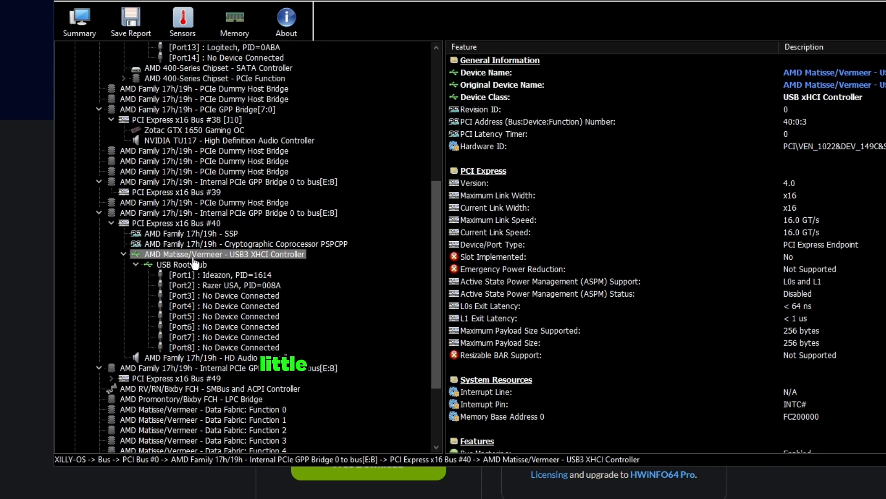